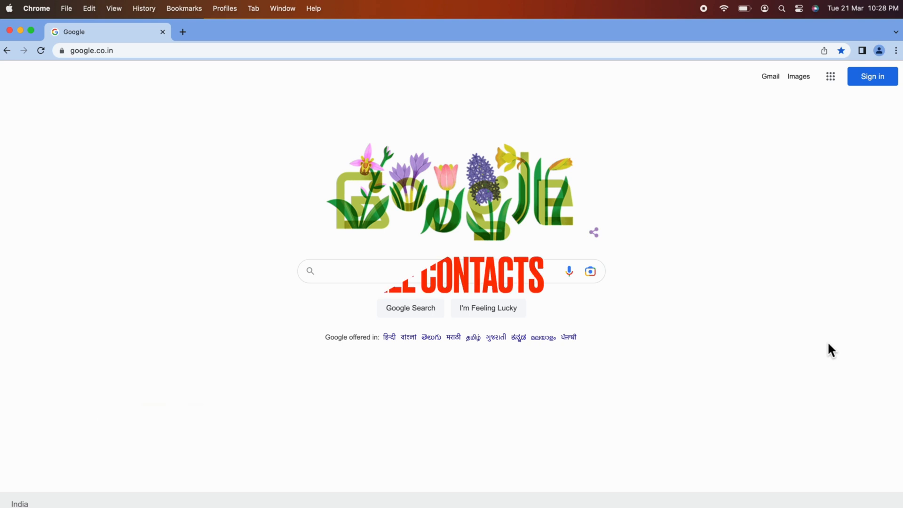
# - Search Google for 'google contacts' to find the Google Contacts site
pyautogui.write('google contacts')
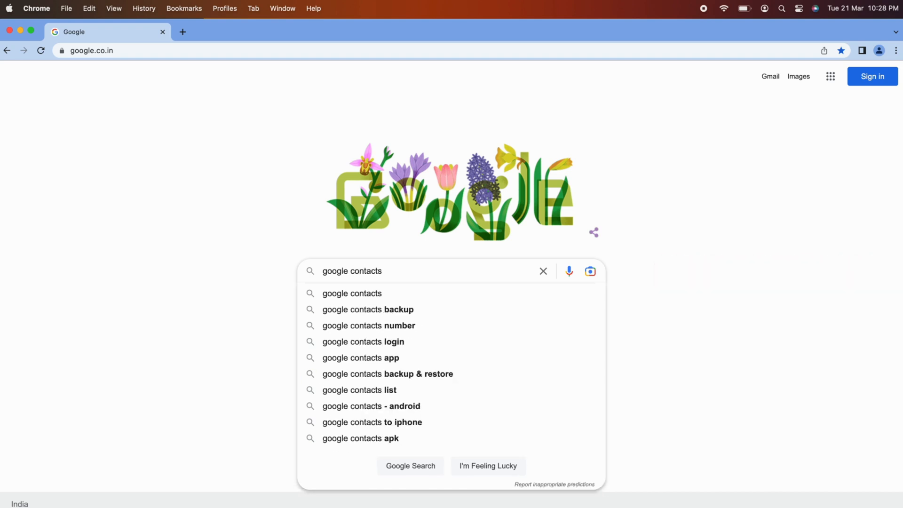
pyautogui.moveTo(386, 300)
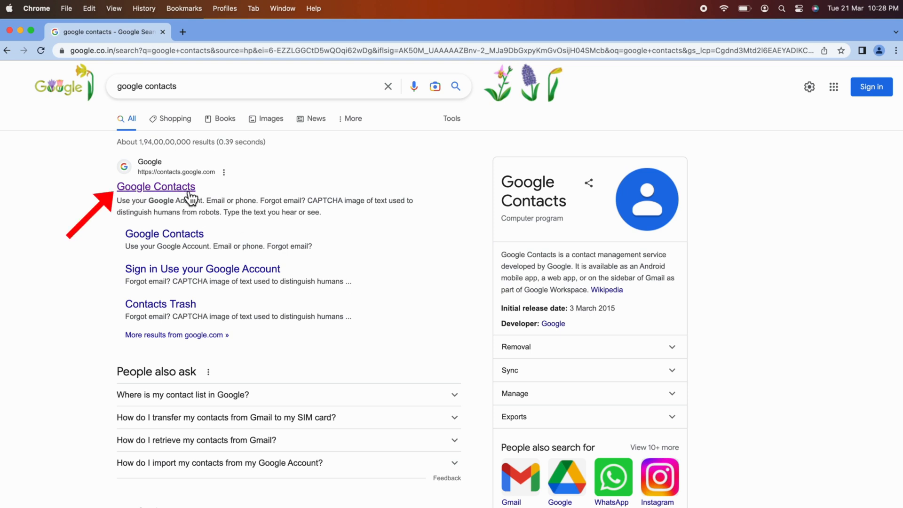
# - Go to contacts.google.com for account A, listing its 376 contacts
pyautogui.click(155, 186)
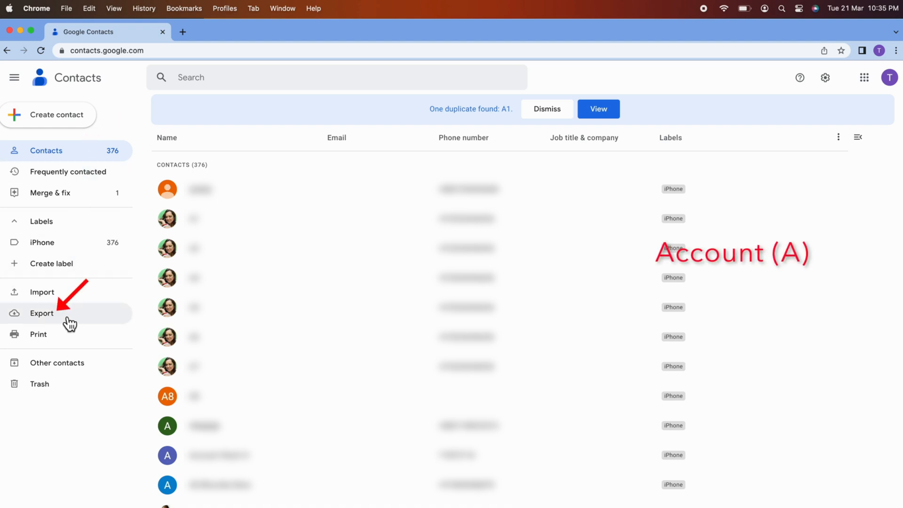
# - Export all 376 of account A's contacts as a Google CSV file
pyautogui.click(41, 313)
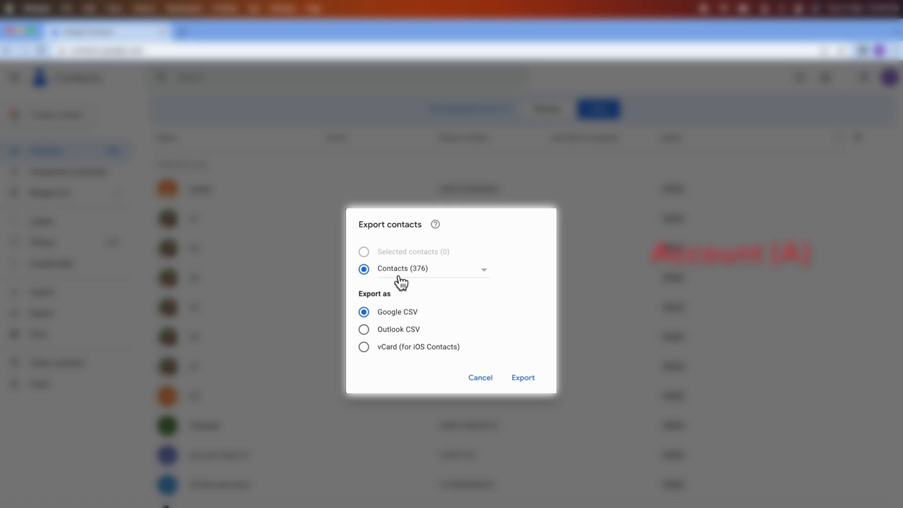
pyautogui.moveTo(445, 285)
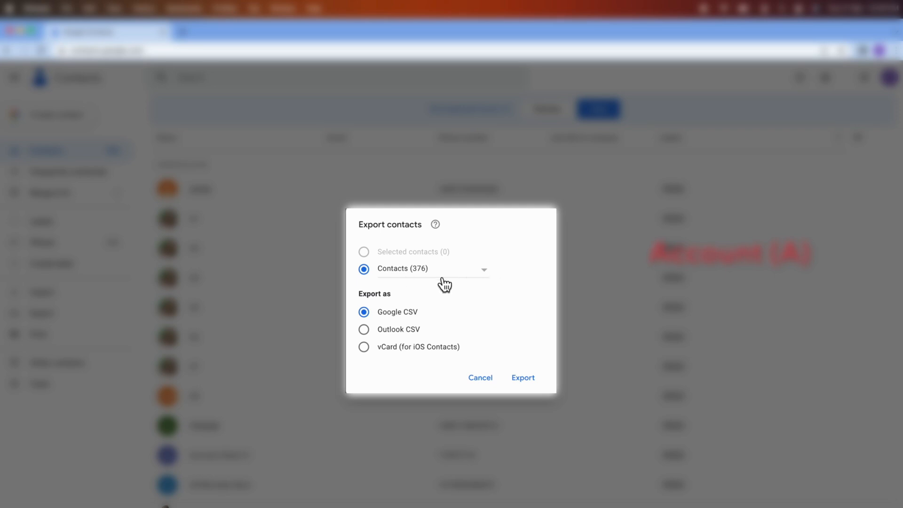
pyautogui.moveTo(416, 344)
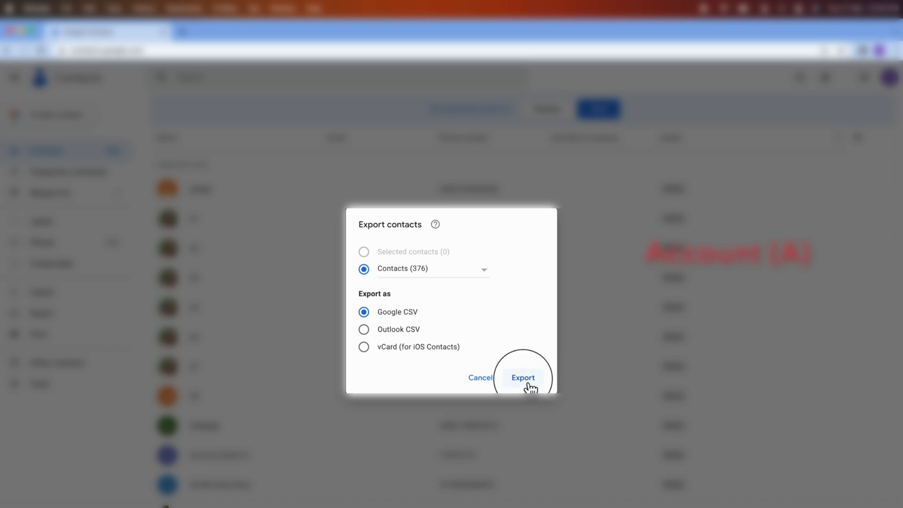
pyautogui.click(523, 378)
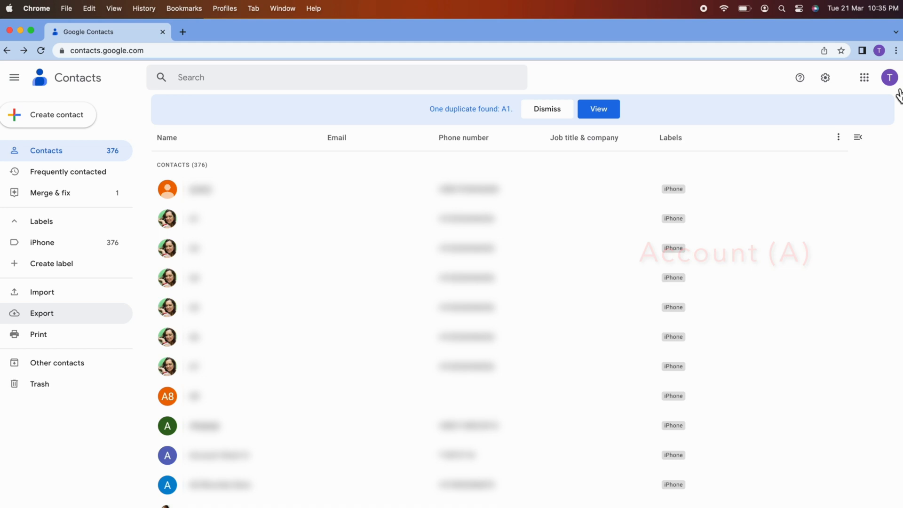
# - Switch to empty account B in Google Contacts and start its Import contacts dialog
pyautogui.click(890, 77)
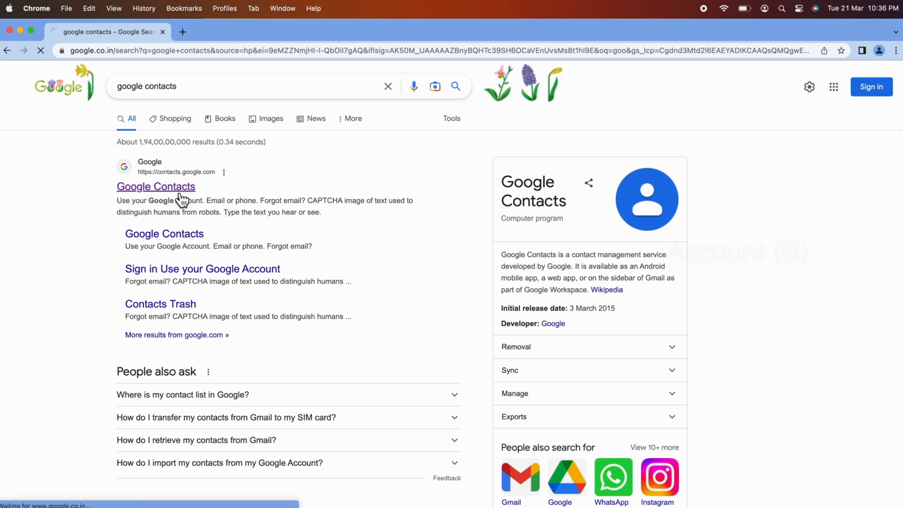
pyautogui.click(156, 186)
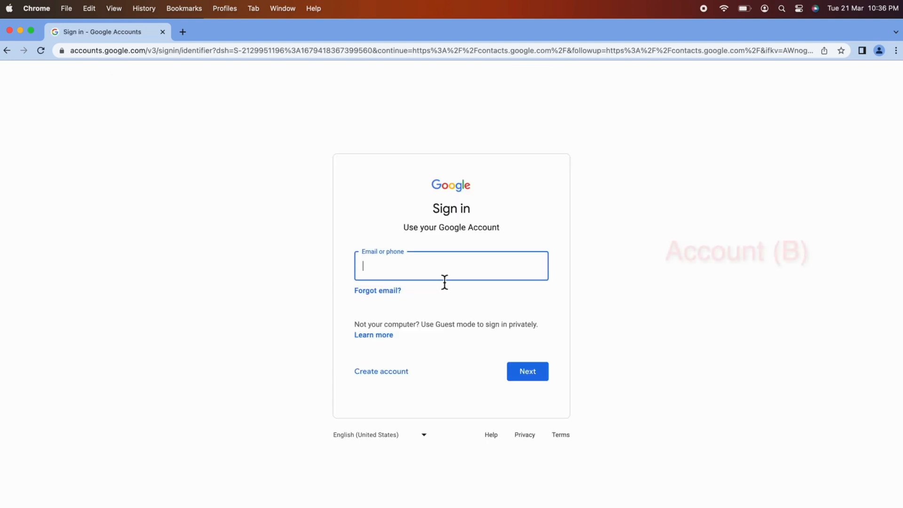
pyautogui.moveTo(494, 277)
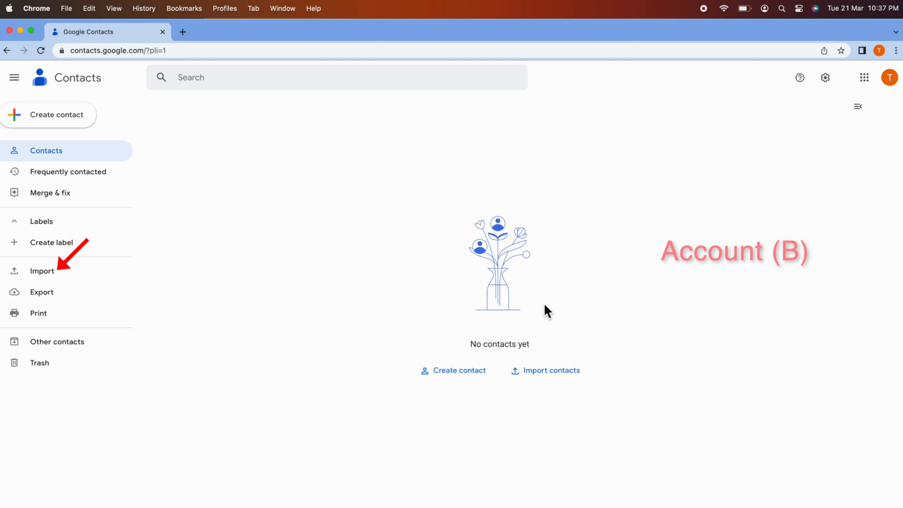
pyautogui.moveTo(43, 271)
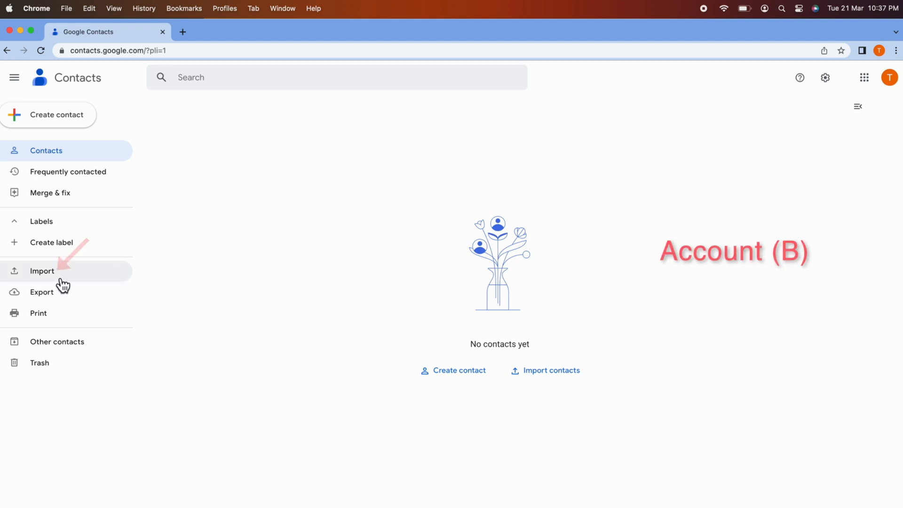
pyautogui.click(42, 271)
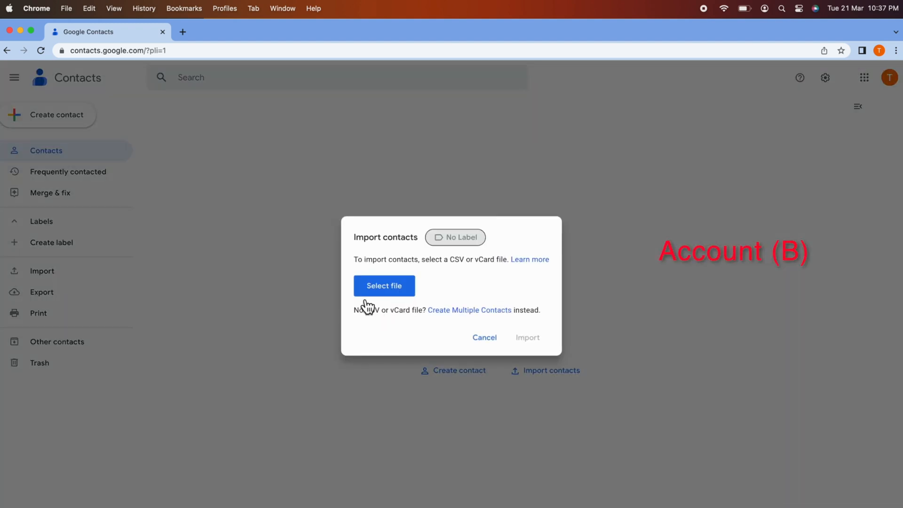
# - Choose contacts.csv from Downloads as the file to import into account B
pyautogui.click(384, 286)
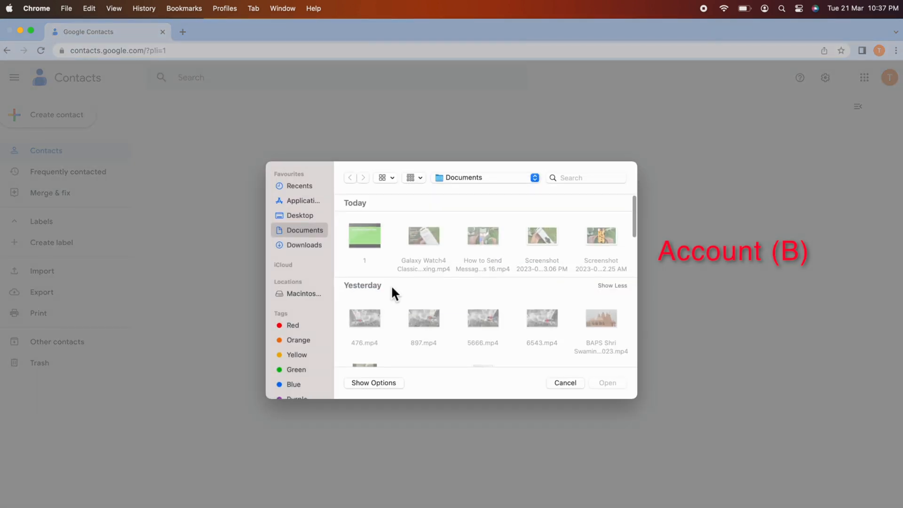
pyautogui.click(304, 245)
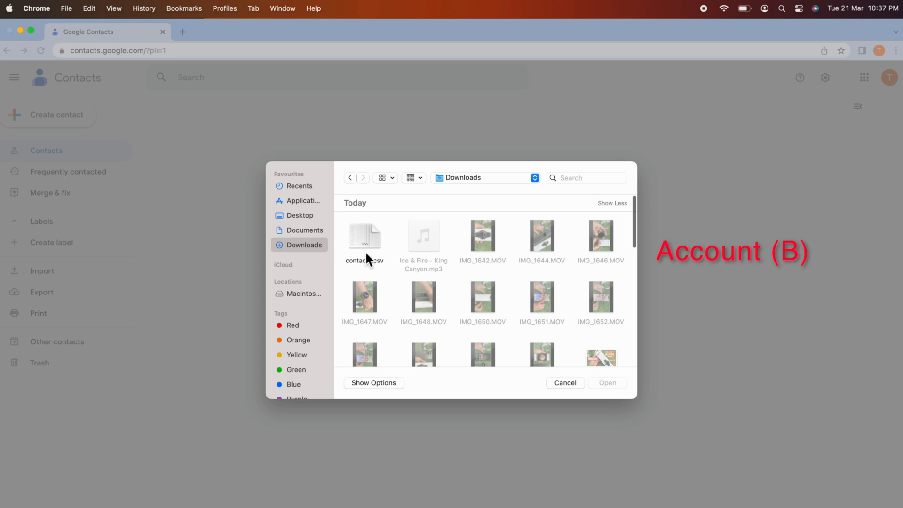
pyautogui.moveTo(374, 246)
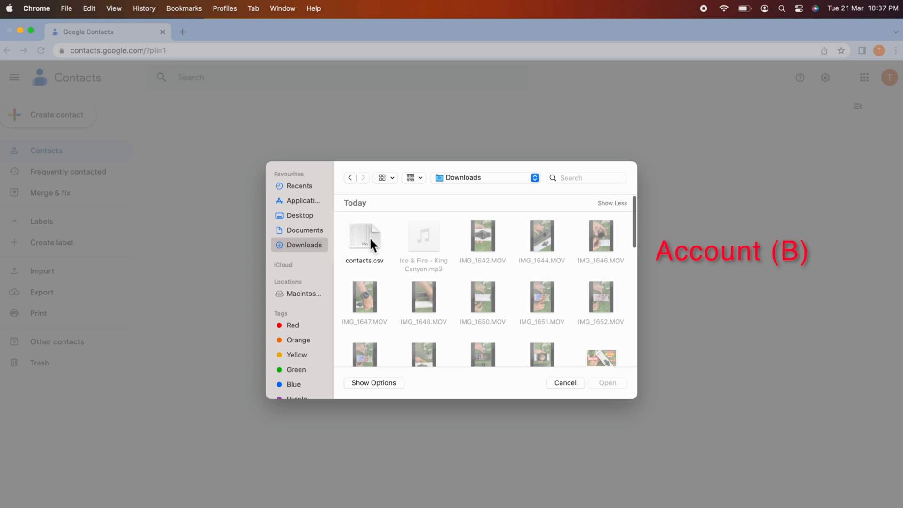
pyautogui.click(364, 236)
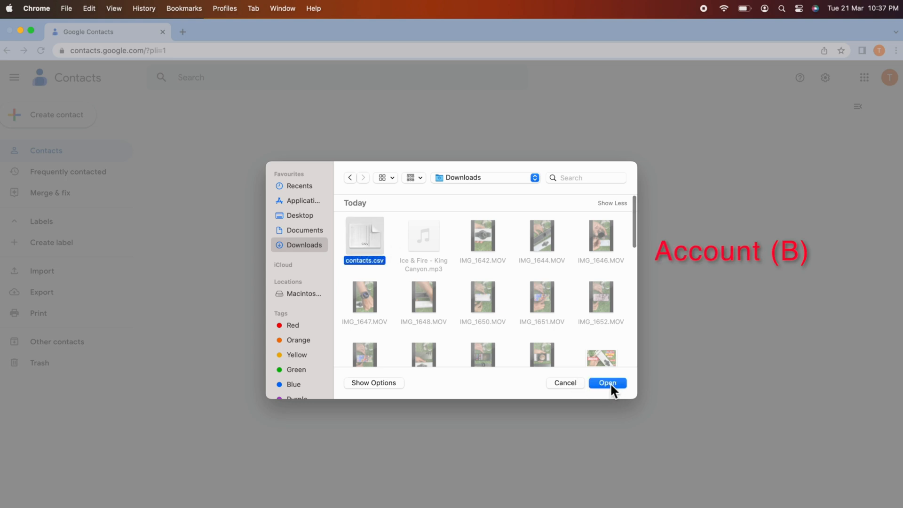
pyautogui.click(606, 383)
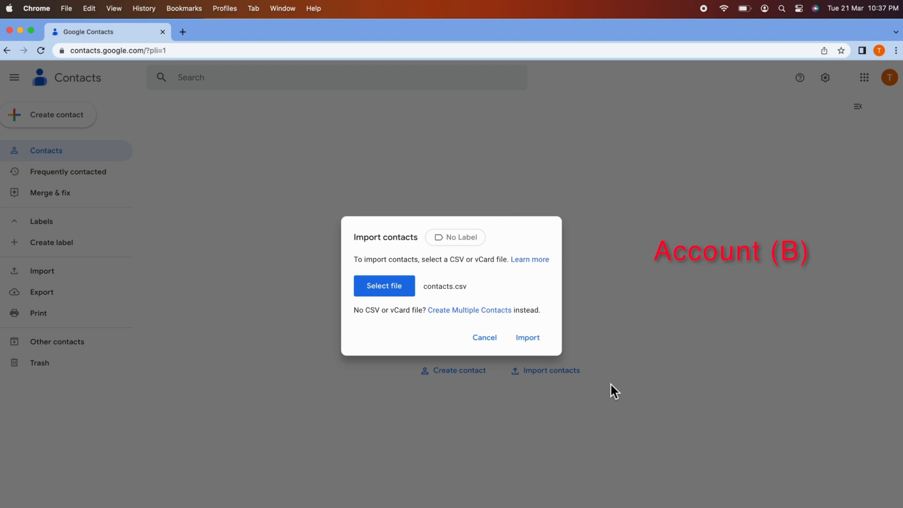
pyautogui.moveTo(528, 304)
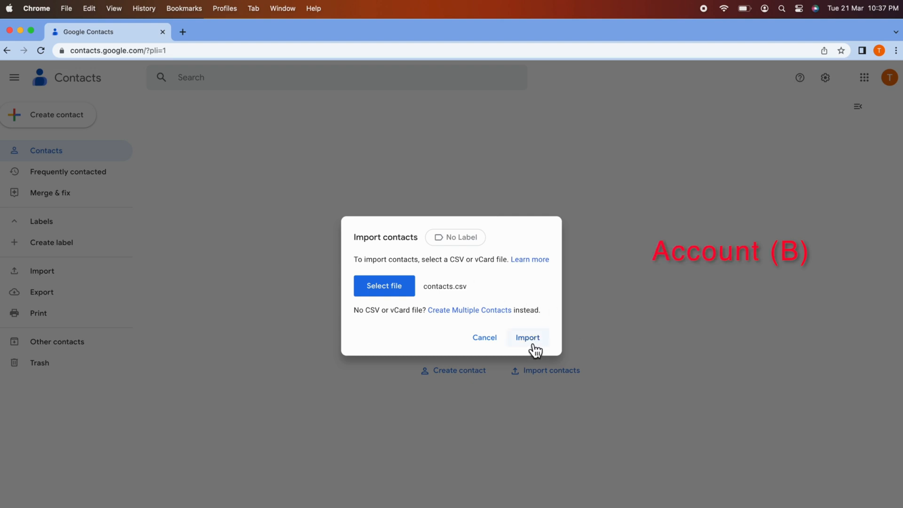
# - Import contacts.csv into account B and review the list labelled Imported on 3/21
pyautogui.click(527, 337)
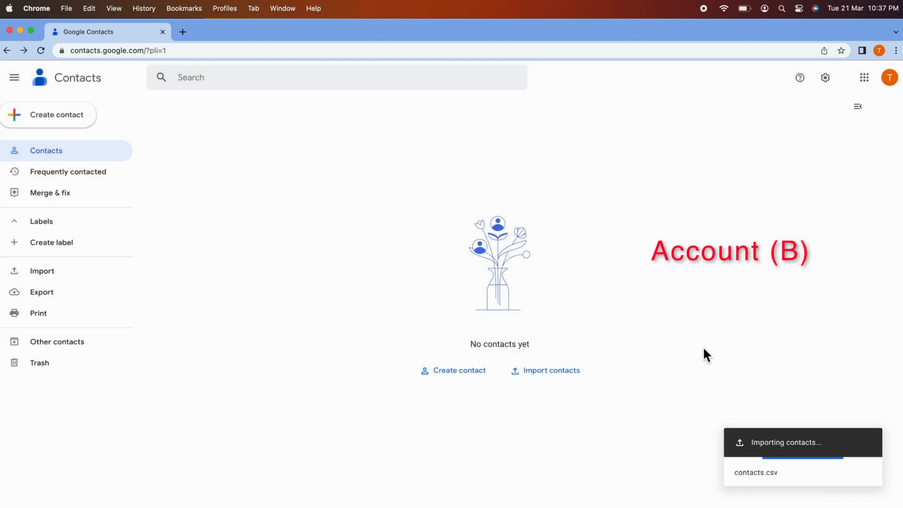
pyautogui.moveTo(892, 340)
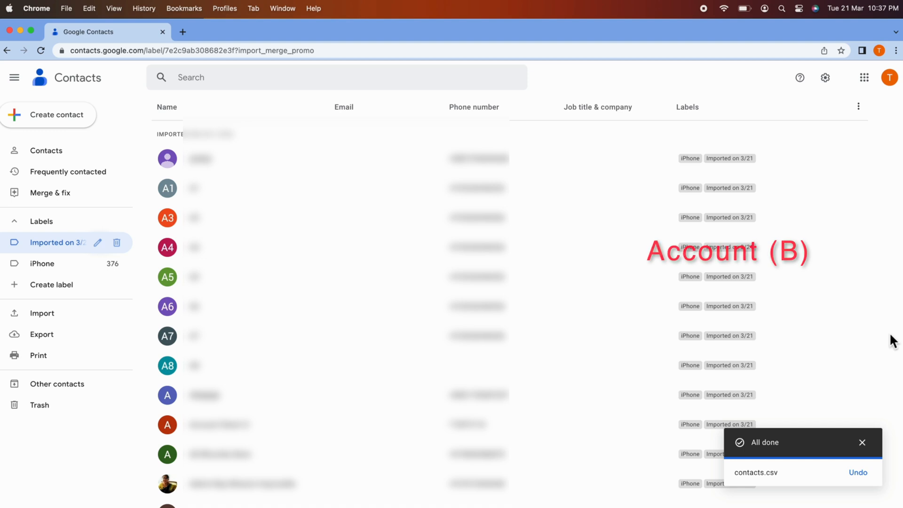
pyautogui.moveTo(867, 340)
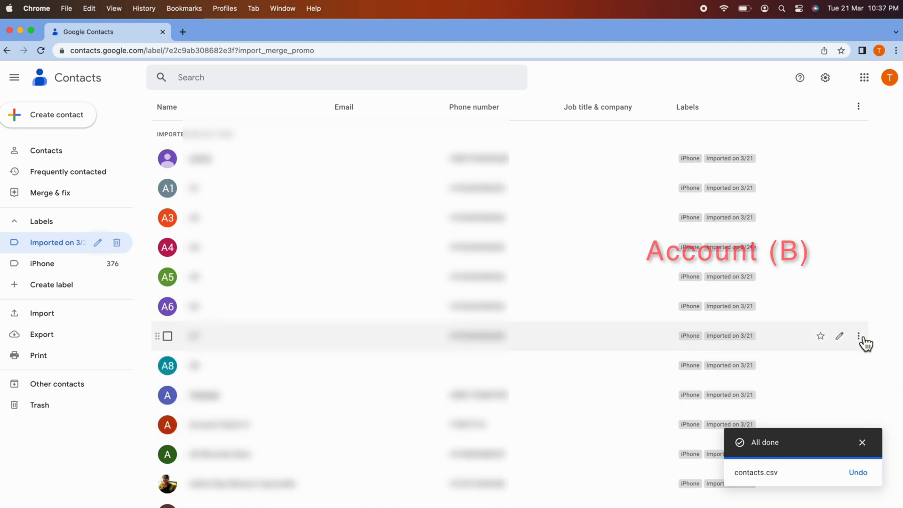
pyautogui.moveTo(879, 455)
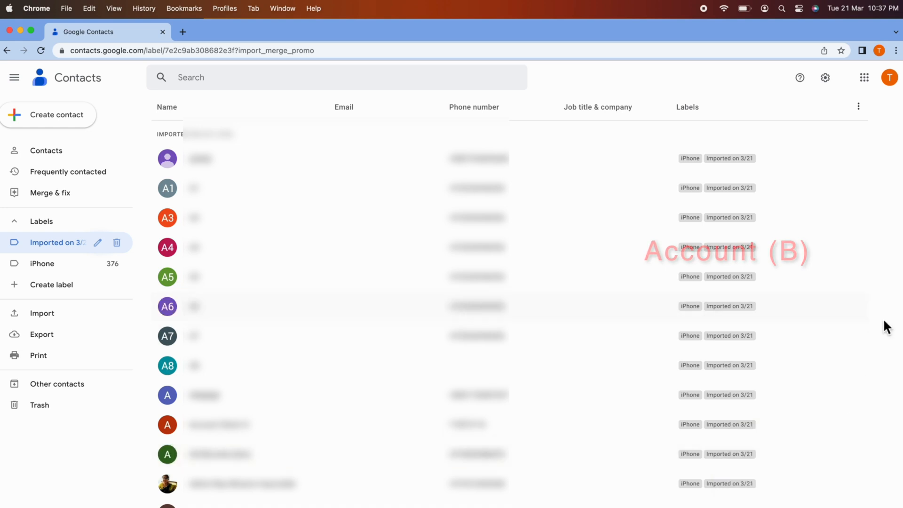
pyautogui.scroll(-3)
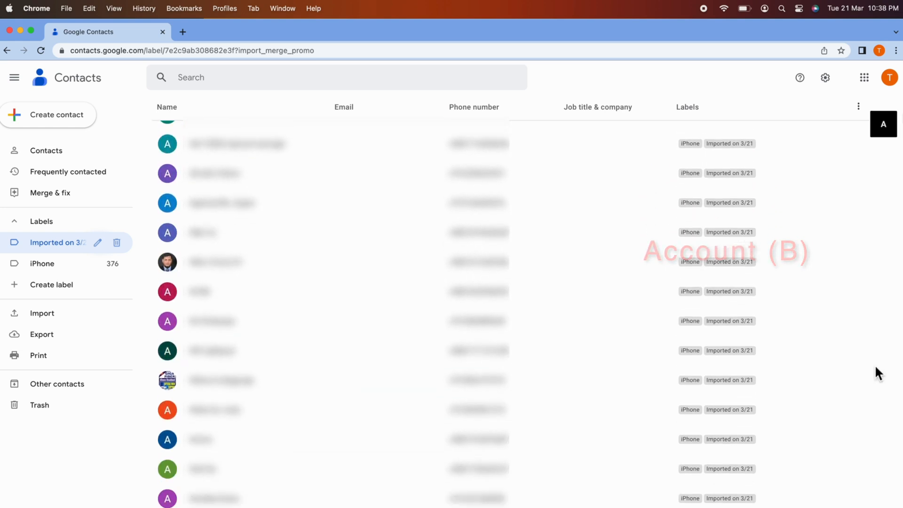
pyautogui.scroll(-3)
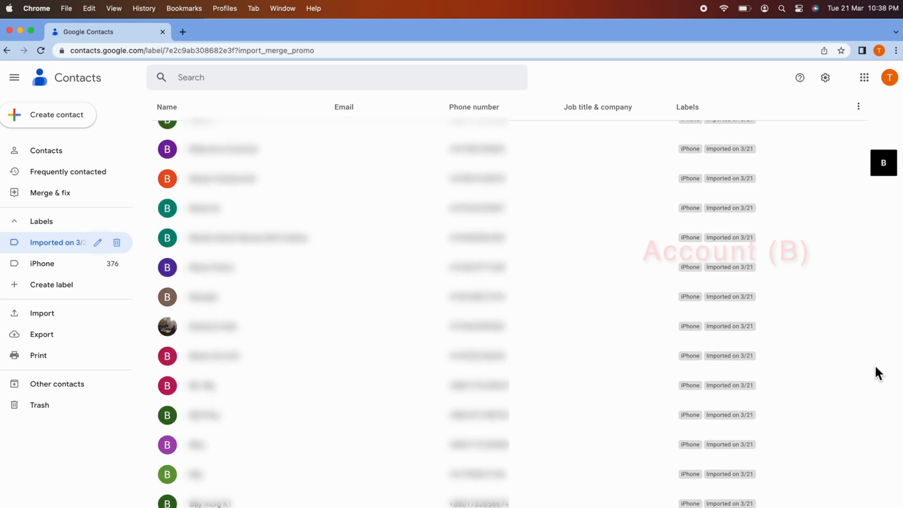
pyautogui.scroll(3)
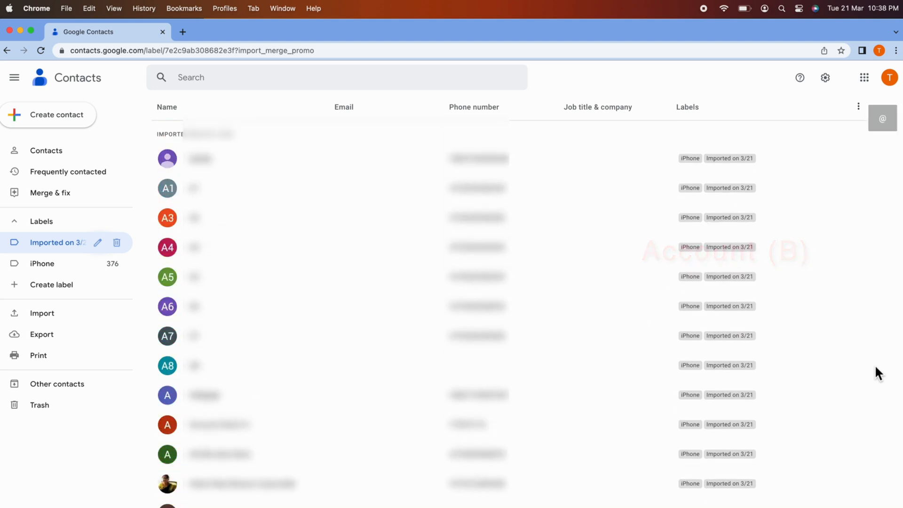
pyautogui.moveTo(85, 276)
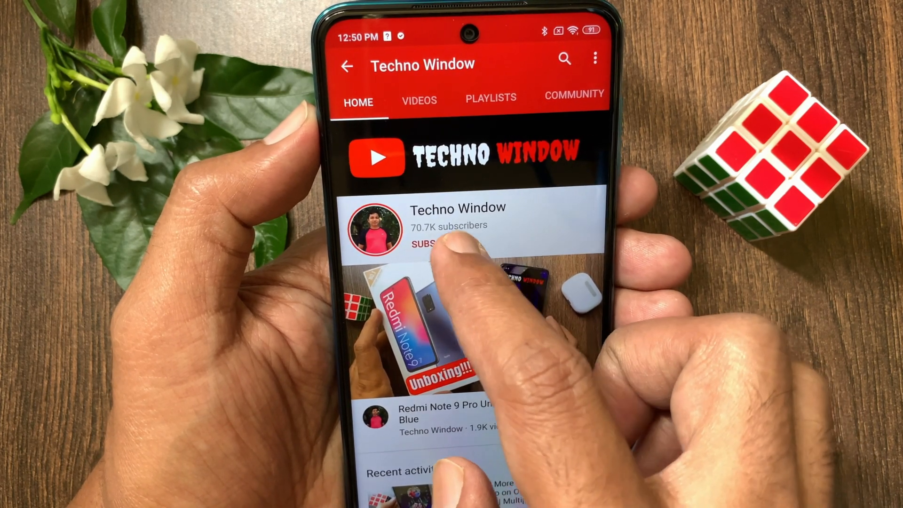
# - Subscribe to the Techno Window channel and show its All, Personalized, None notification choices
pyautogui.click(429, 245)
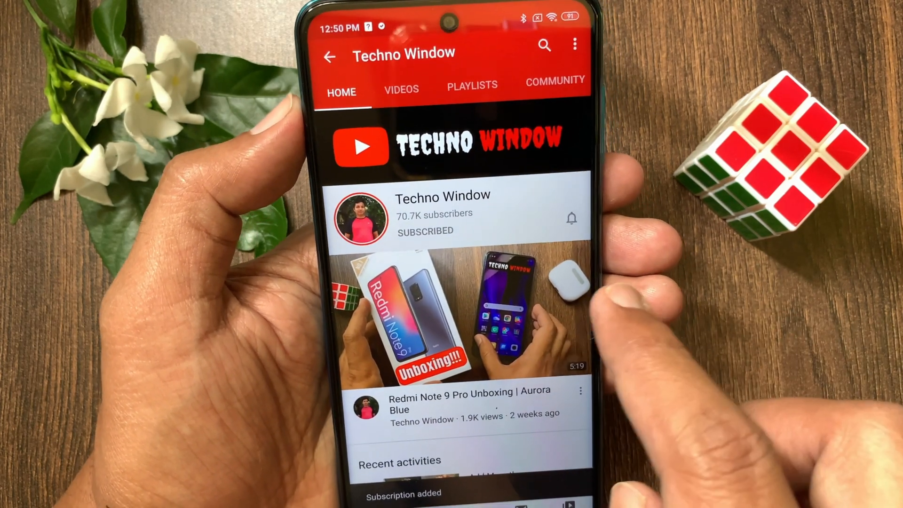
pyautogui.click(570, 220)
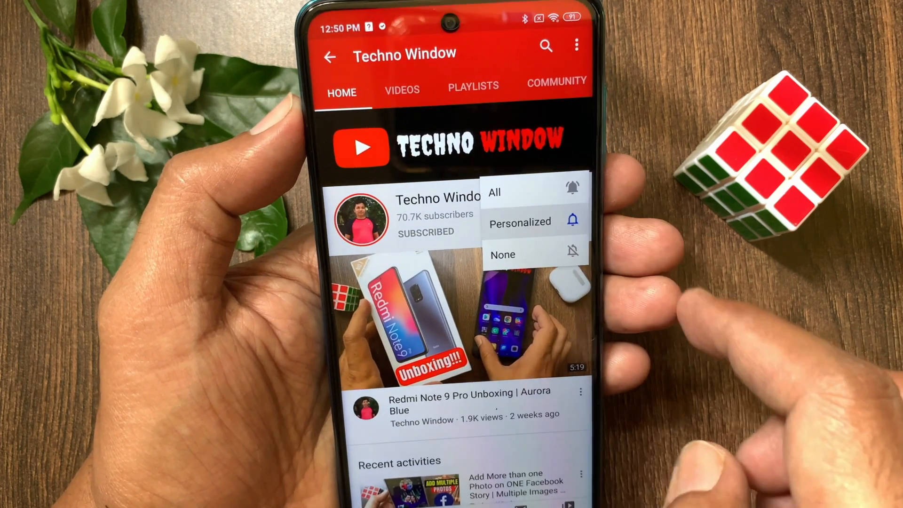